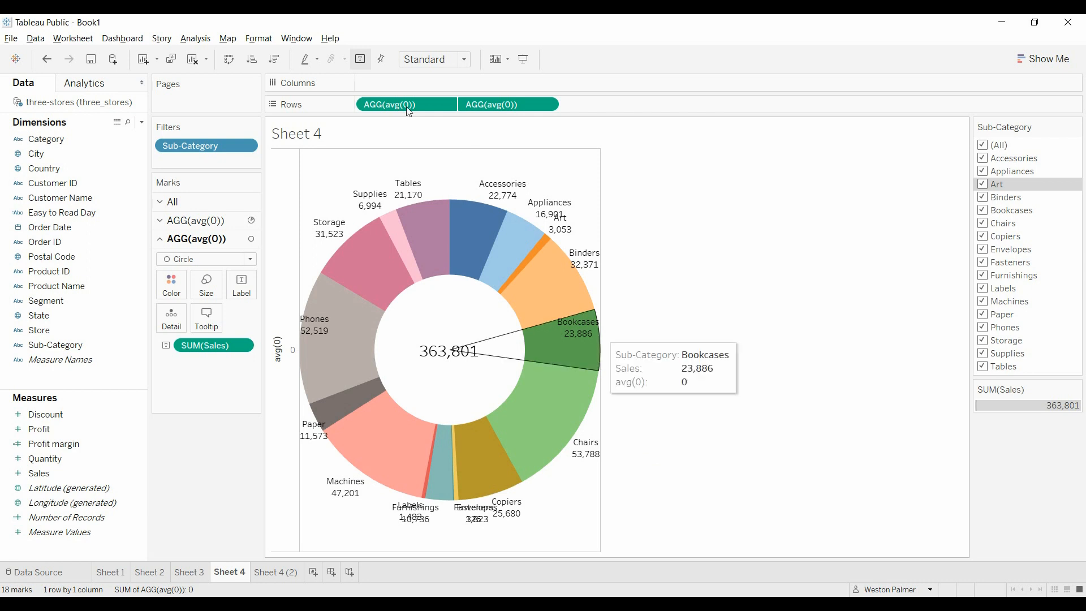
pyautogui.moveTo(824, 284)
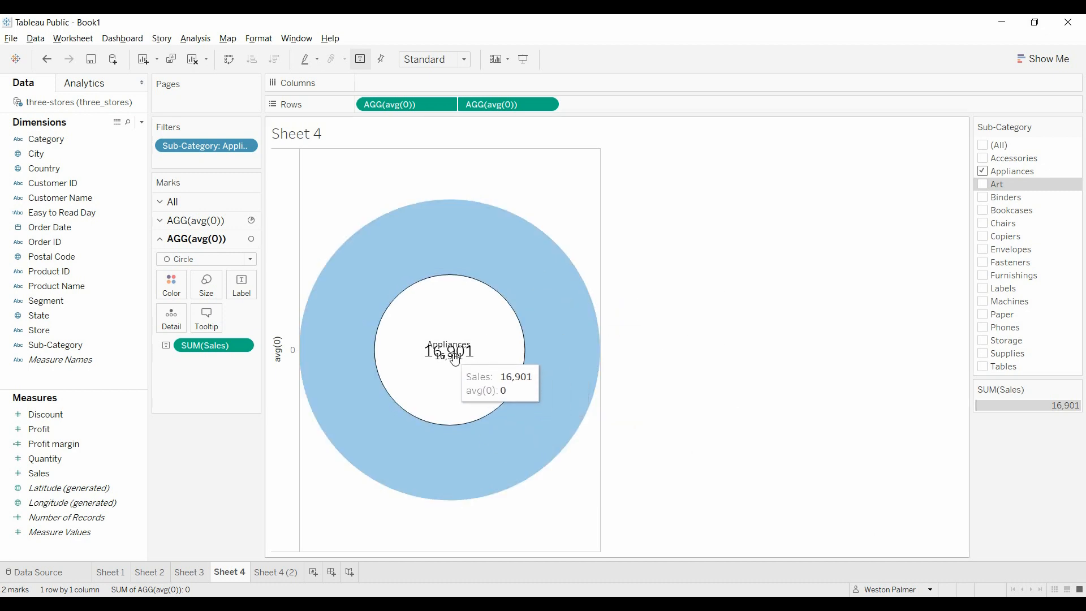
# Annotate the donut mark and delete the avg(0) line from the annotation text
pyautogui.rightClick(454, 357)
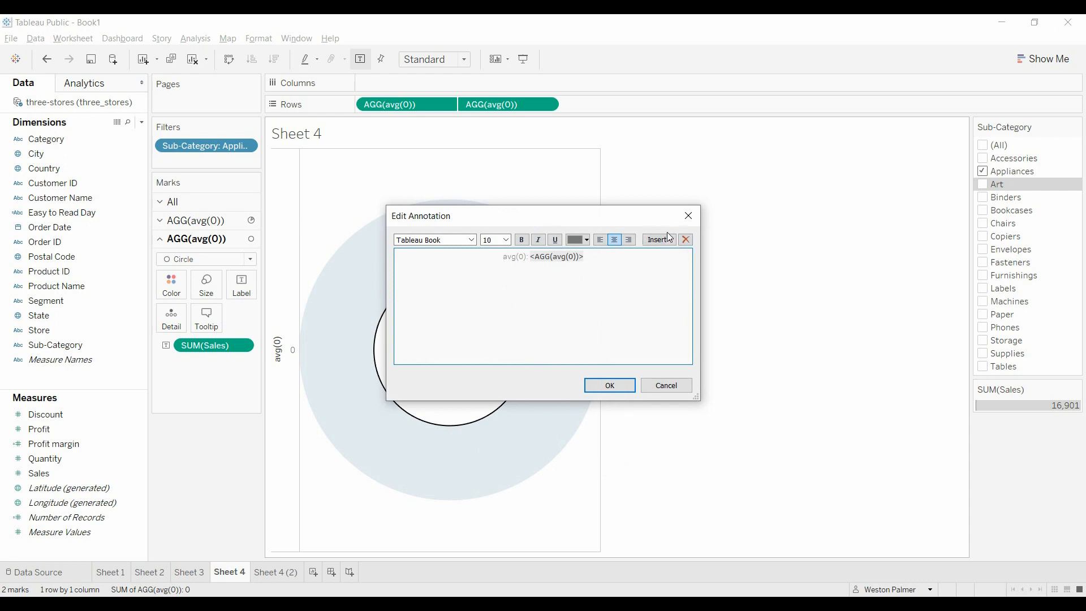
pyautogui.click(656, 238)
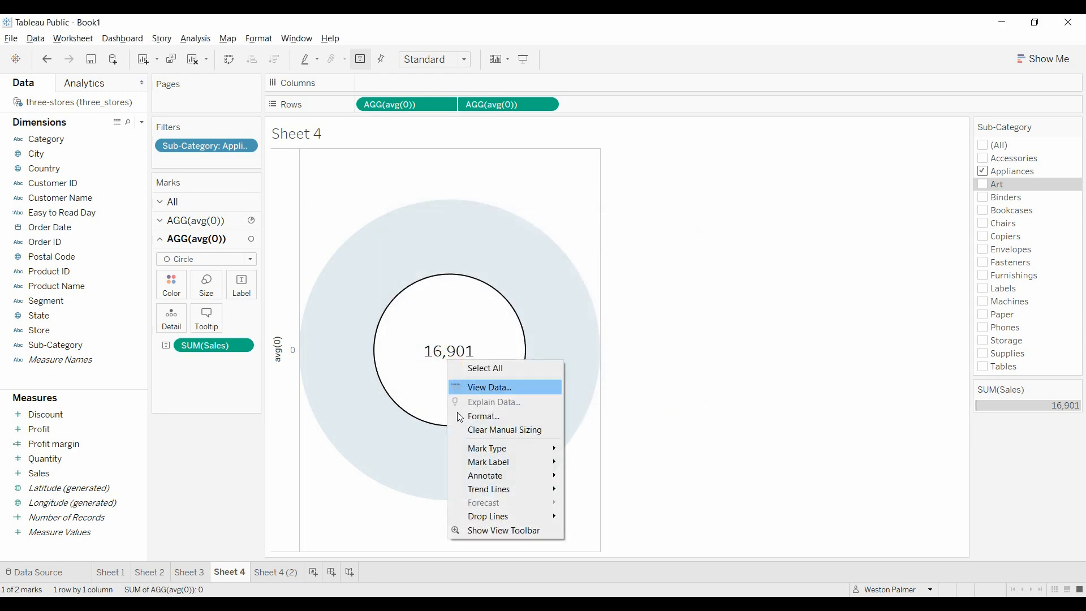
pyautogui.click(485, 475)
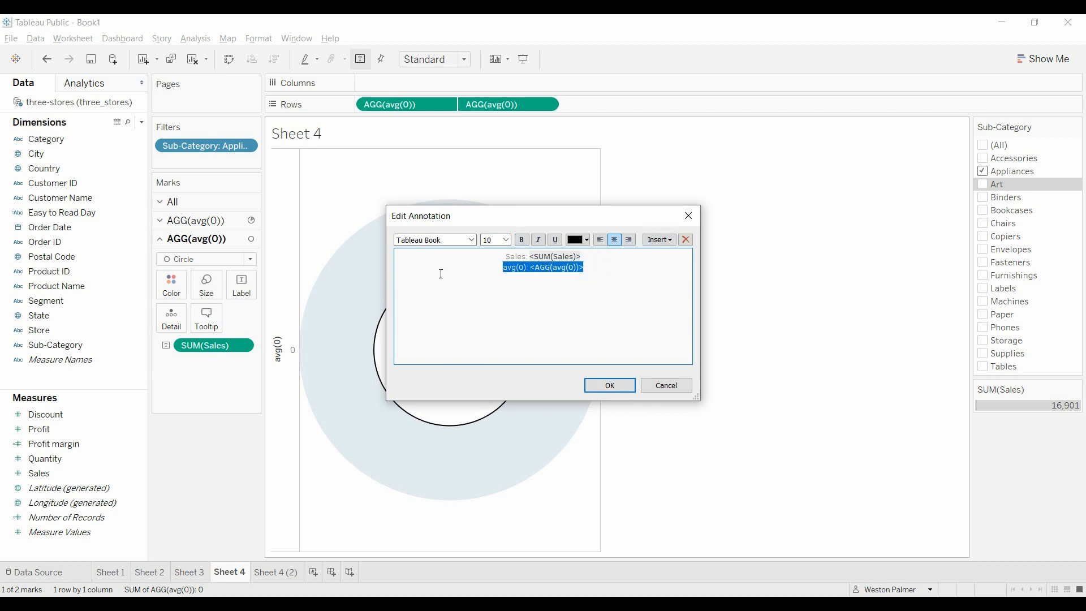
pyautogui.press('Delete')
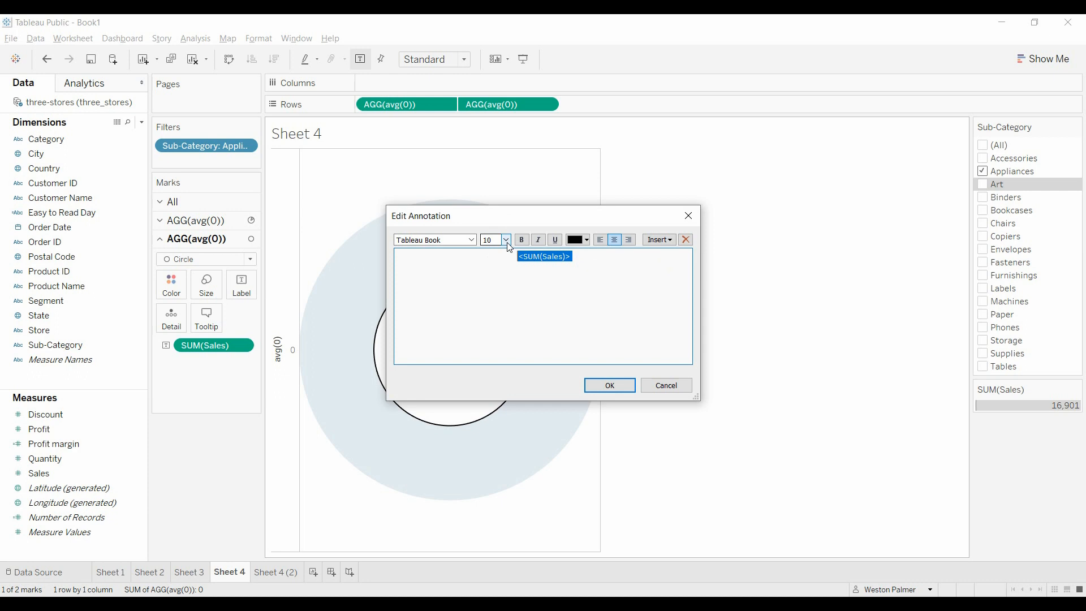
# Set the annotation font size to 20 and move the label into the donut hole
pyautogui.click(505, 240)
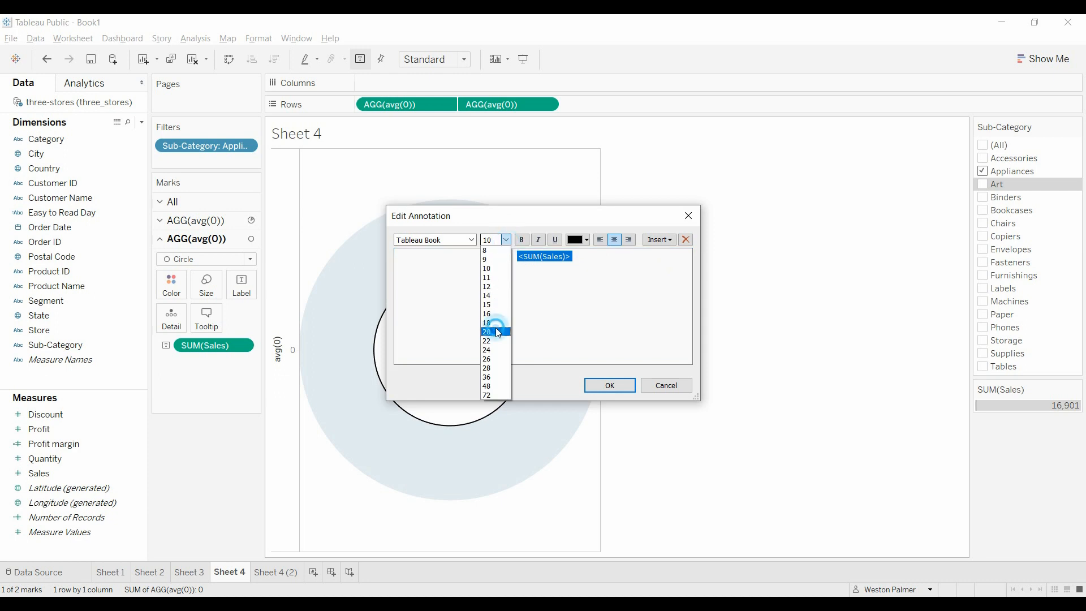
pyautogui.click(486, 331)
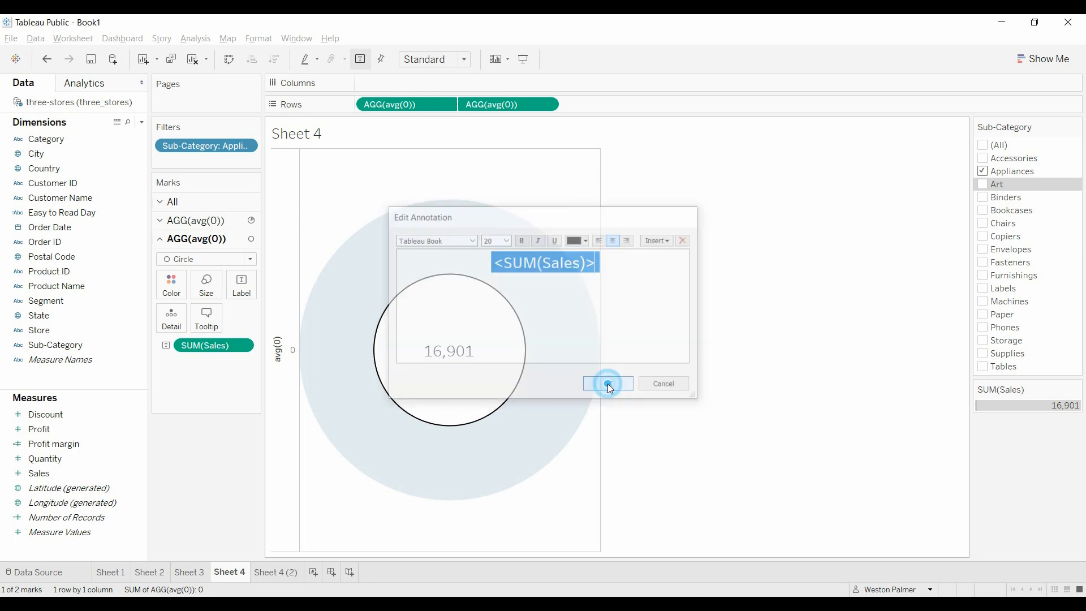
pyautogui.click(606, 384)
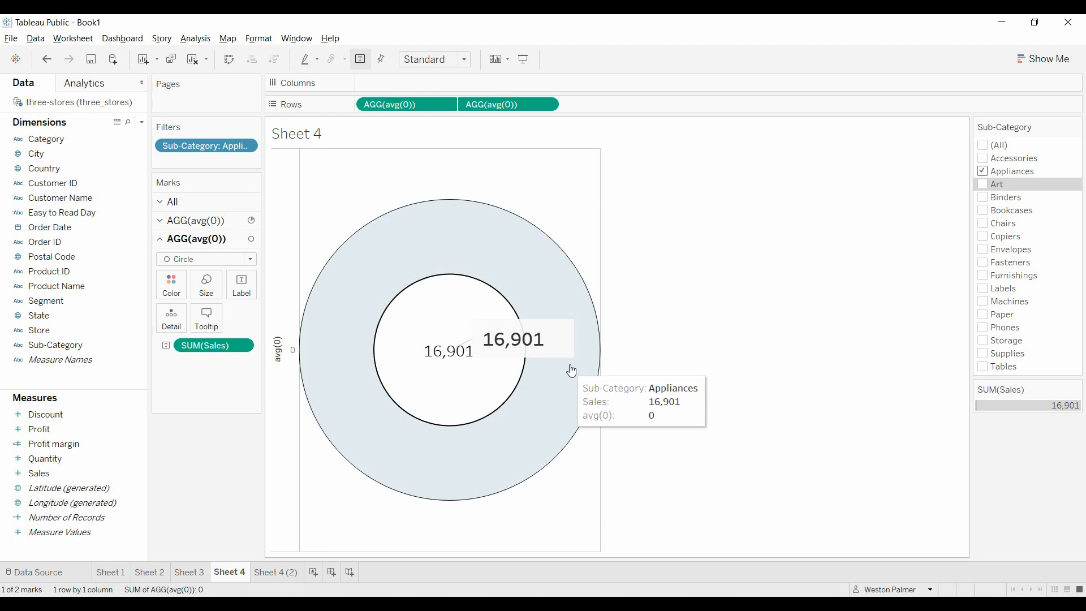
pyautogui.moveTo(559, 346)
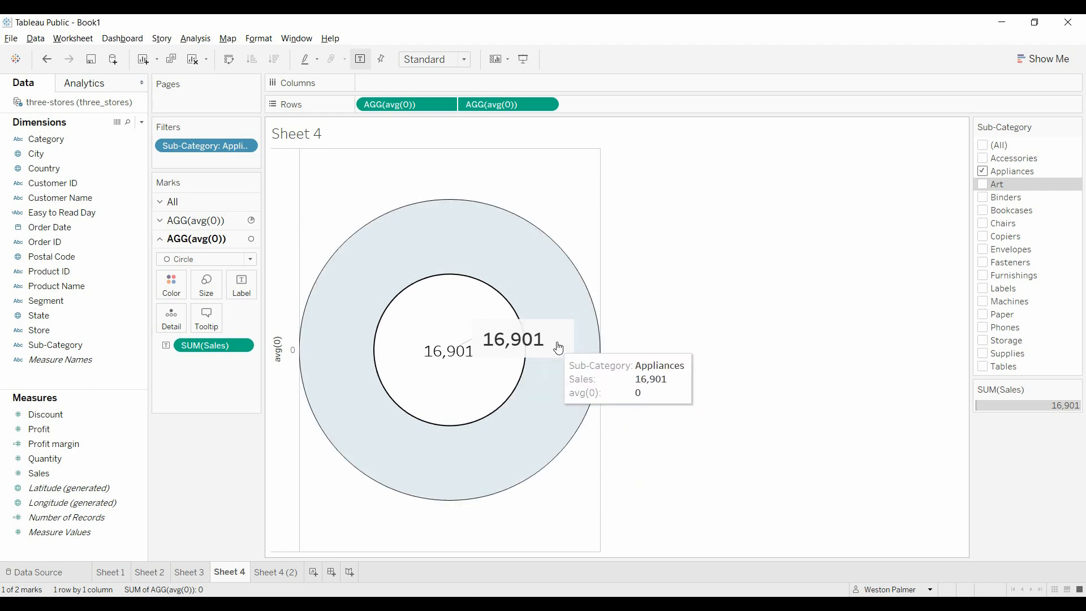
pyautogui.moveTo(487, 380)
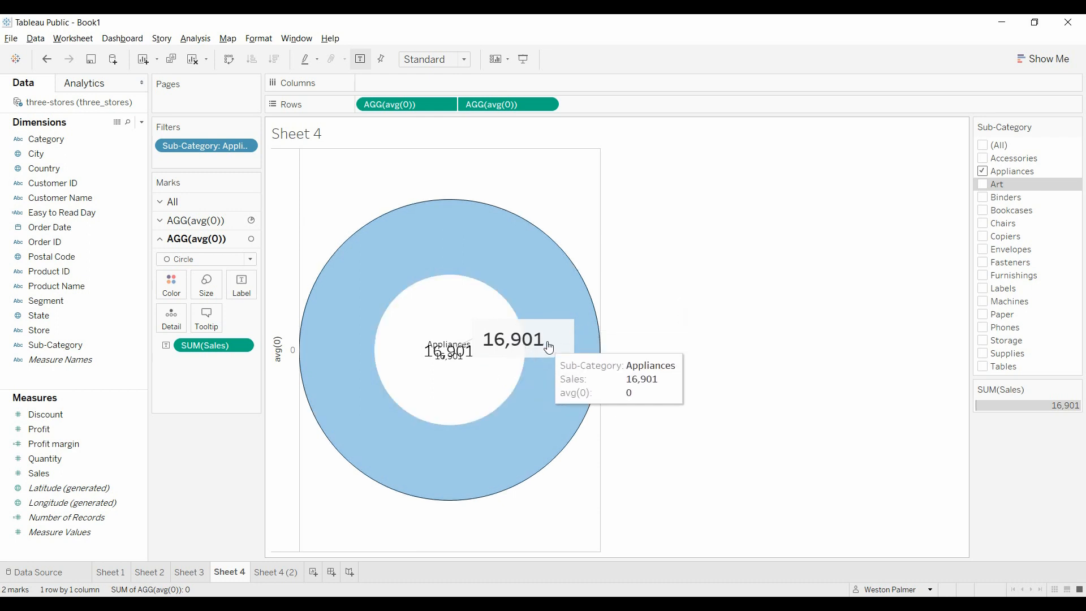
pyautogui.click(513, 339)
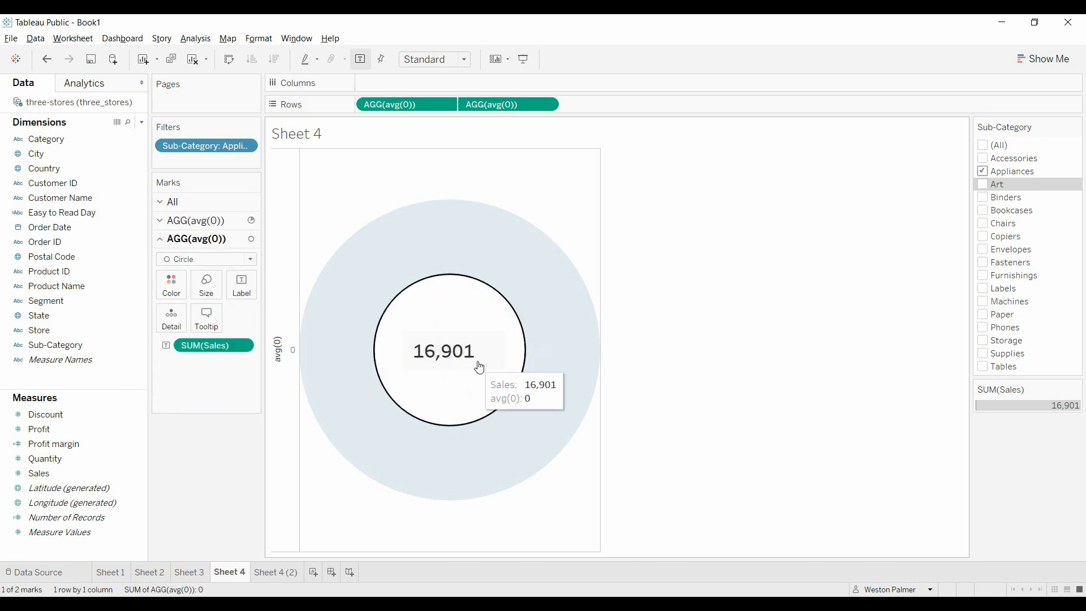
# Format the 16,901 annotation and raise its box shading opacity
pyautogui.click(477, 363)
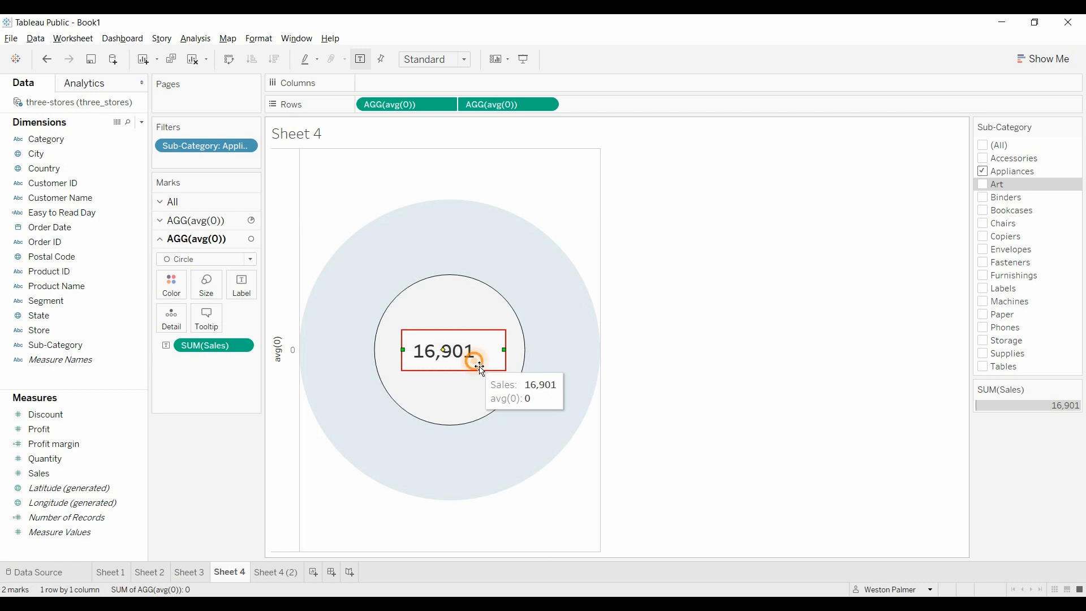
pyautogui.rightClick(476, 363)
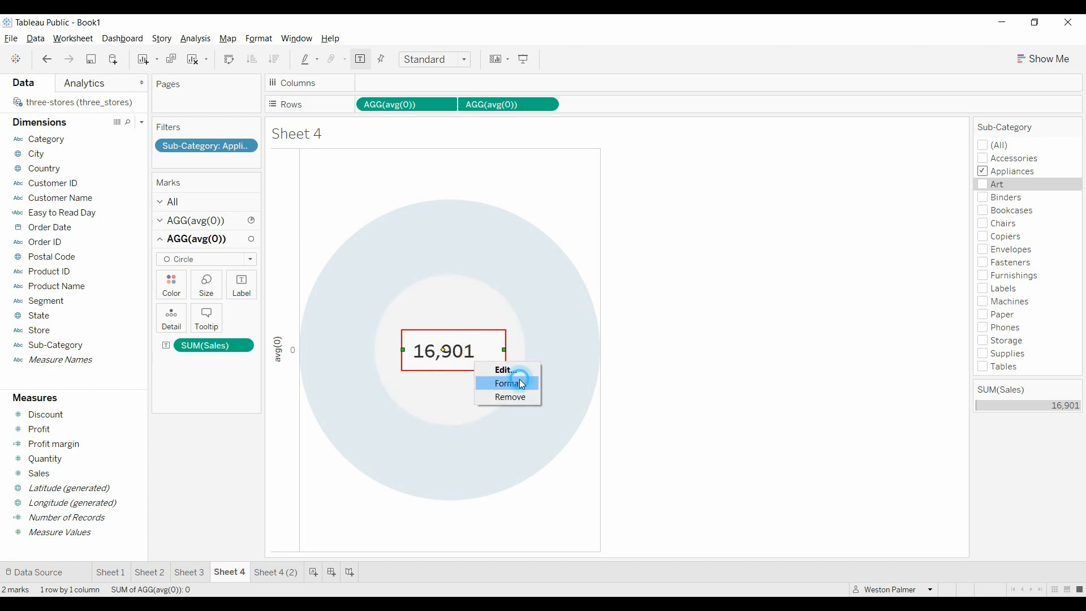
pyautogui.click(509, 383)
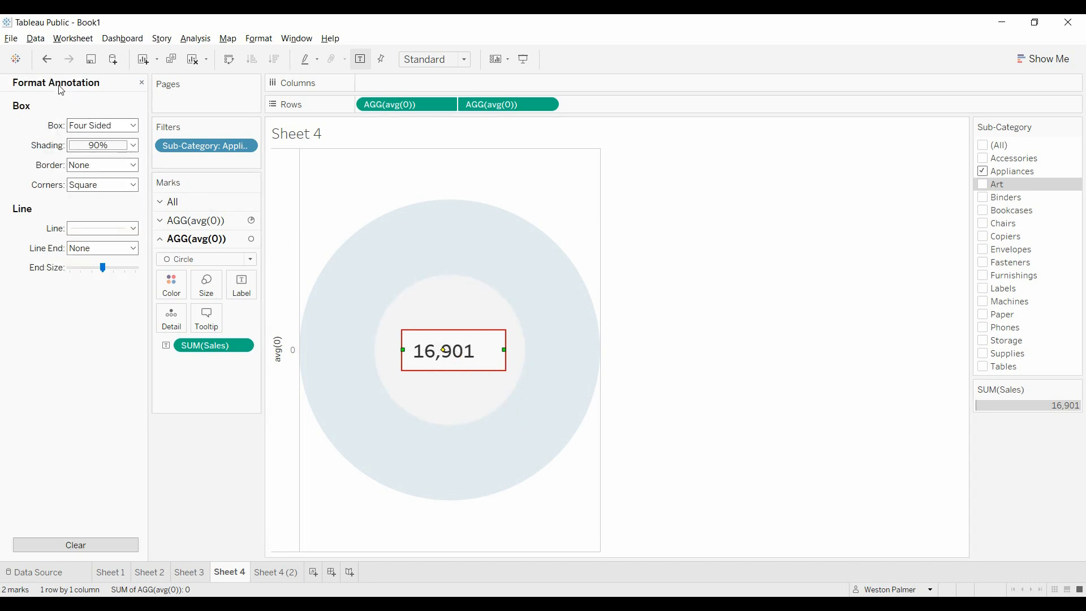
pyautogui.click(132, 145)
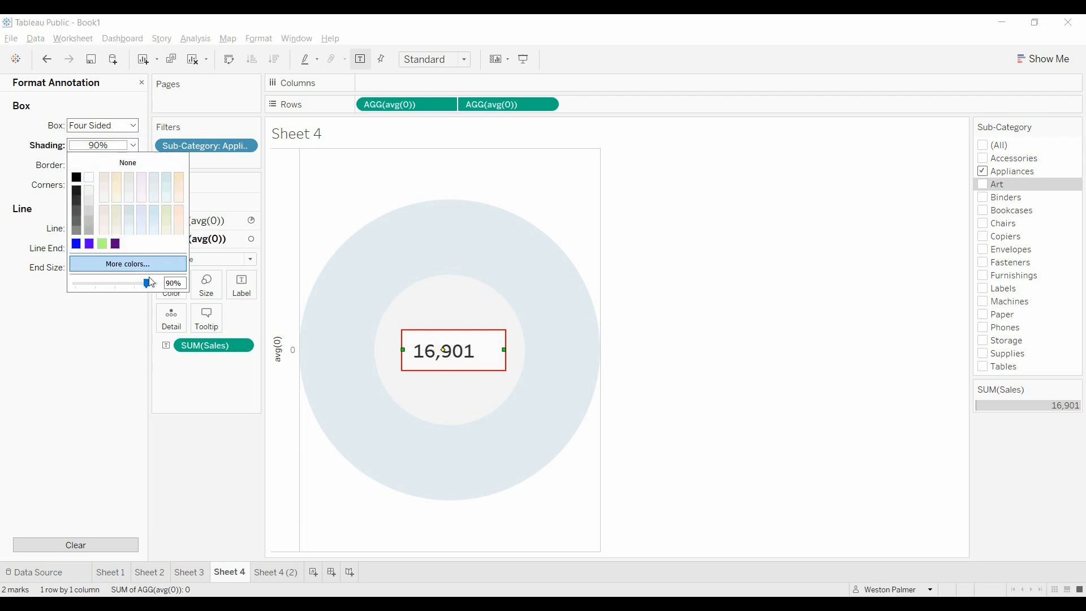
pyautogui.moveTo(144, 284); pyautogui.dragTo(149, 283)
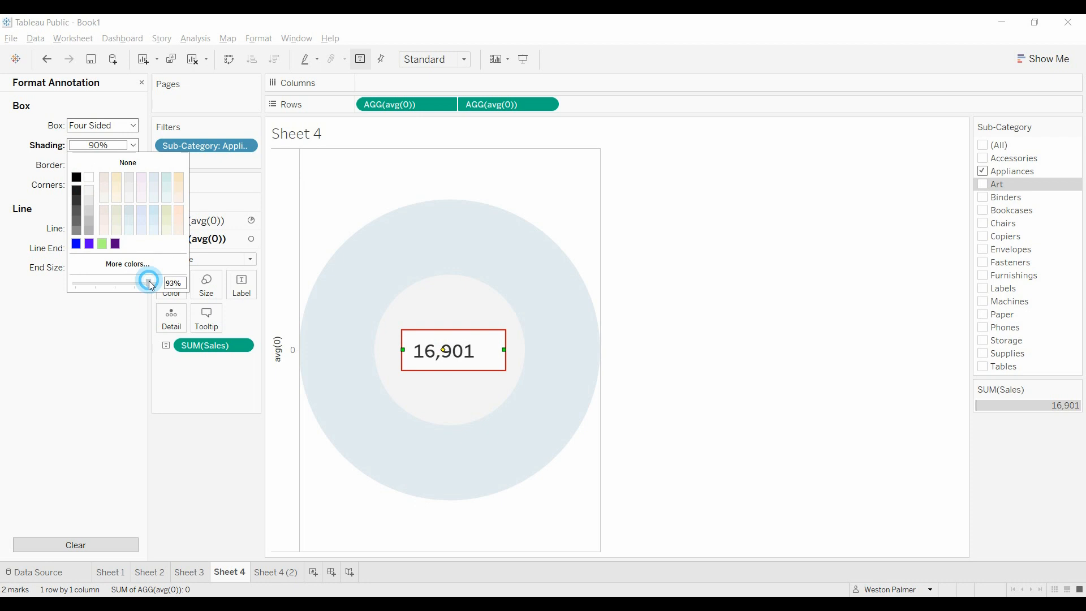
pyautogui.moveTo(148, 283); pyautogui.dragTo(154, 283)
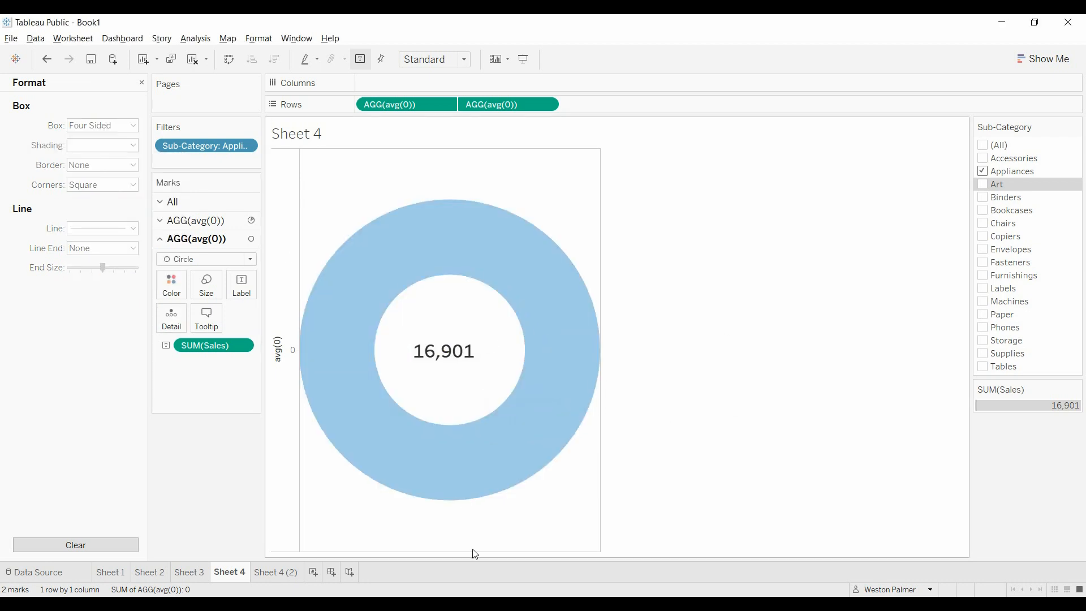
pyautogui.moveTo(490, 402)
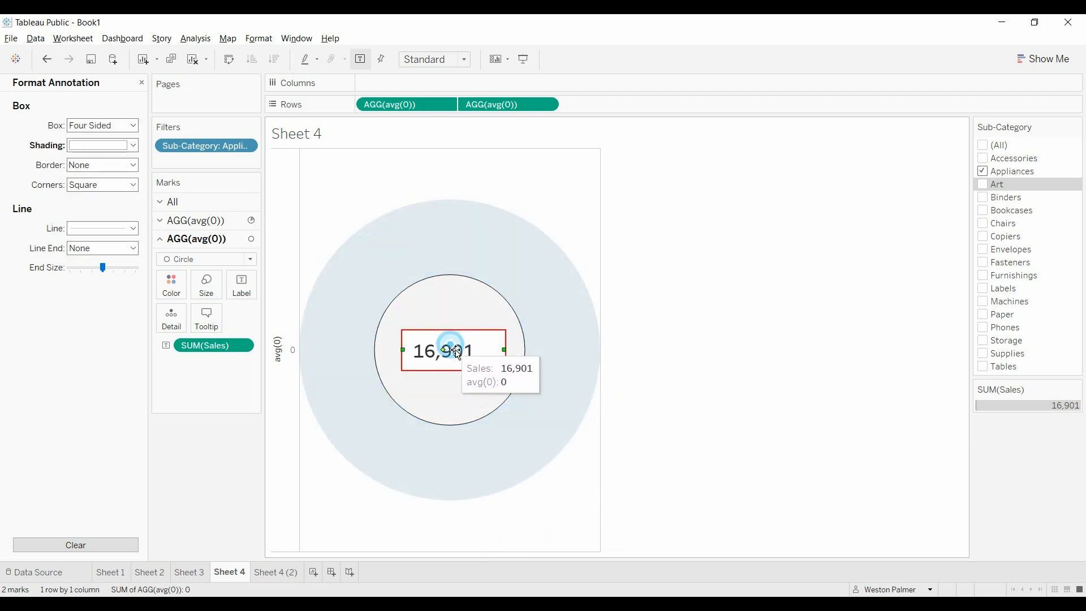
pyautogui.moveTo(543, 363)
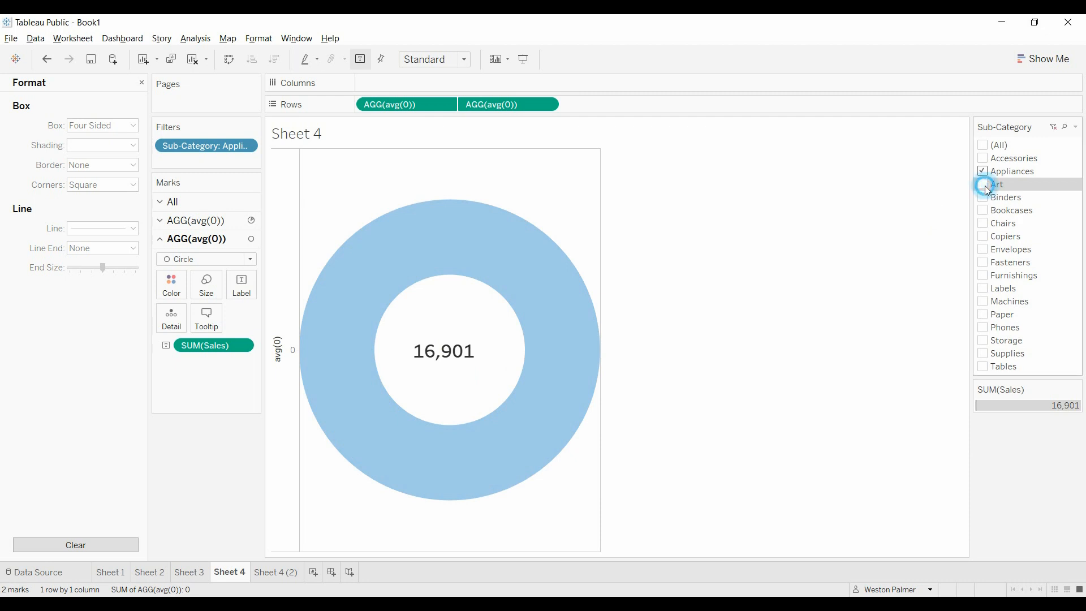
# Toggle Art, Appliances, Bookcases and Supplies in the Sub-Category filter card
pyautogui.click(983, 183)
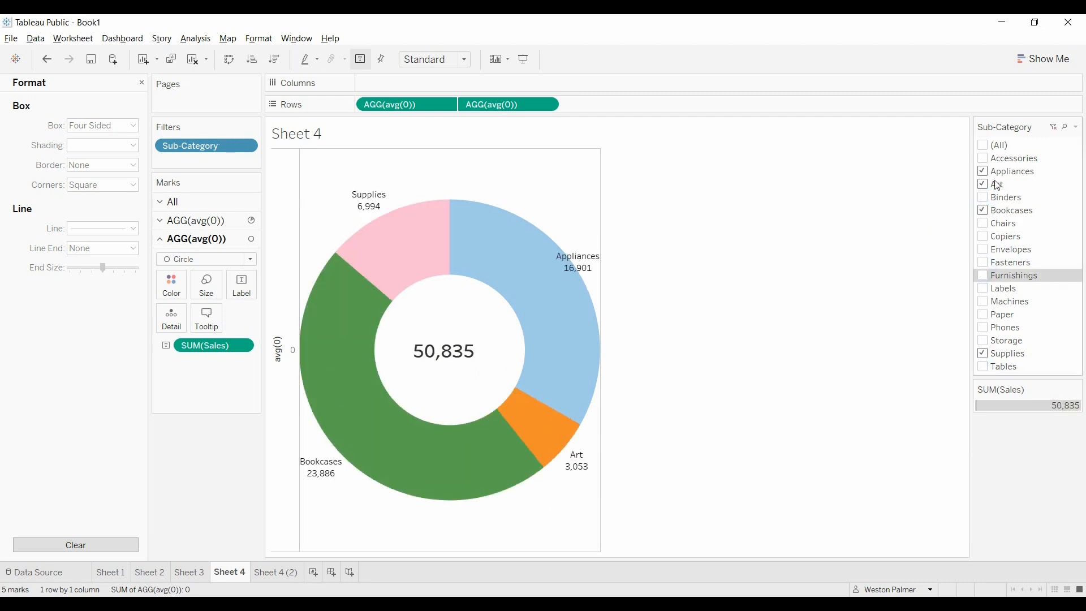
pyautogui.click(981, 171)
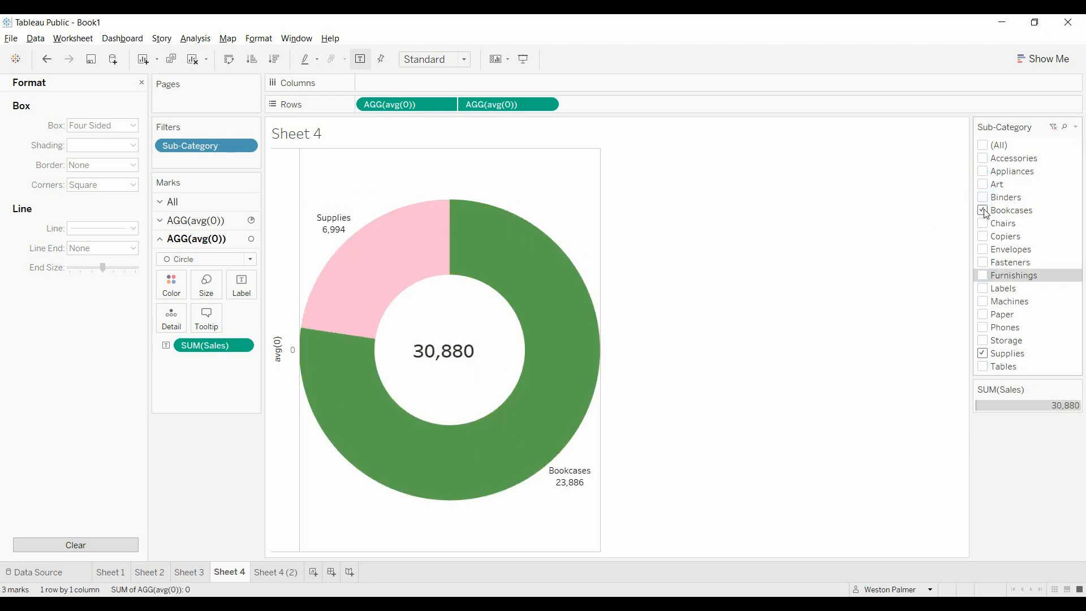
pyautogui.click(983, 209)
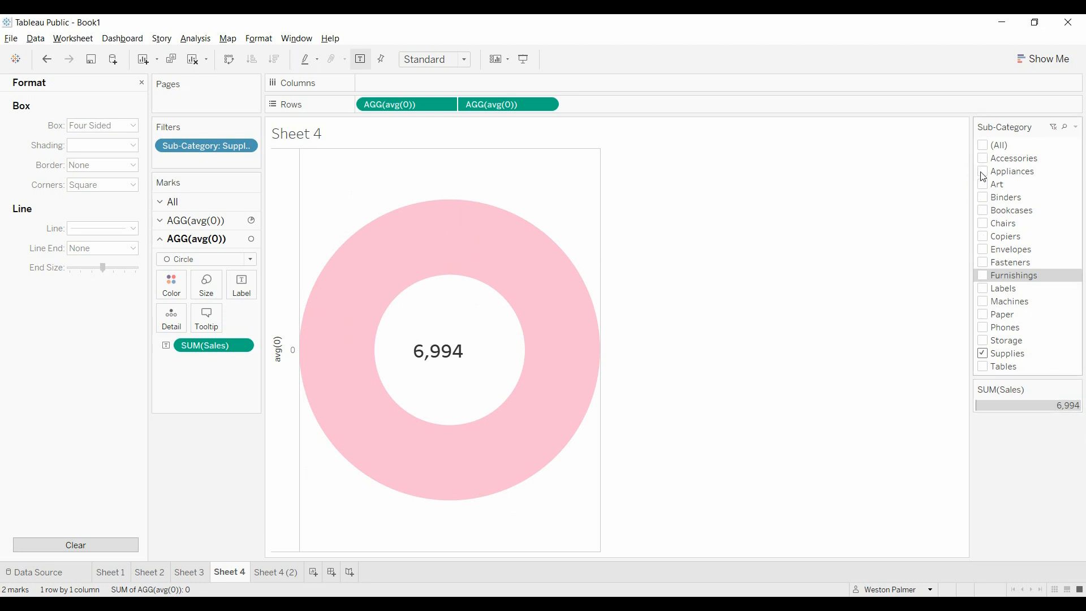
pyautogui.click(983, 171)
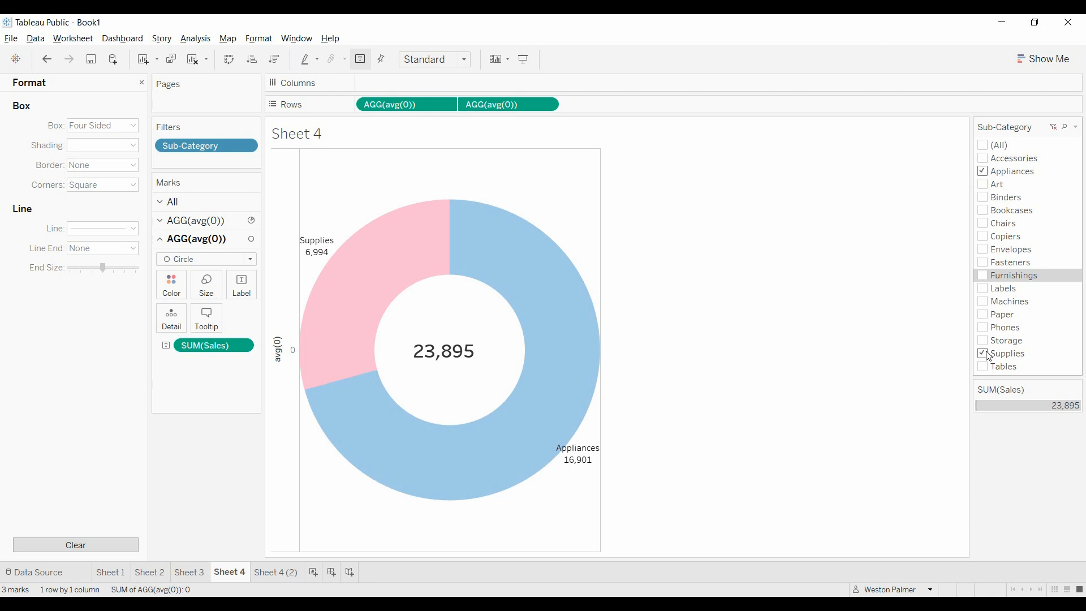
pyautogui.click(981, 354)
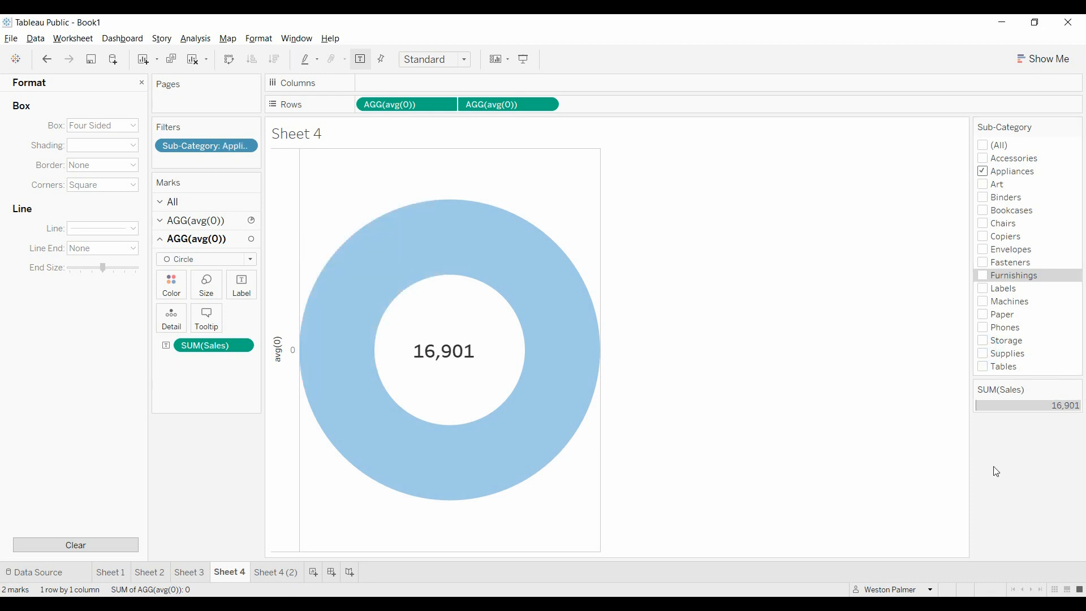
pyautogui.moveTo(873, 369)
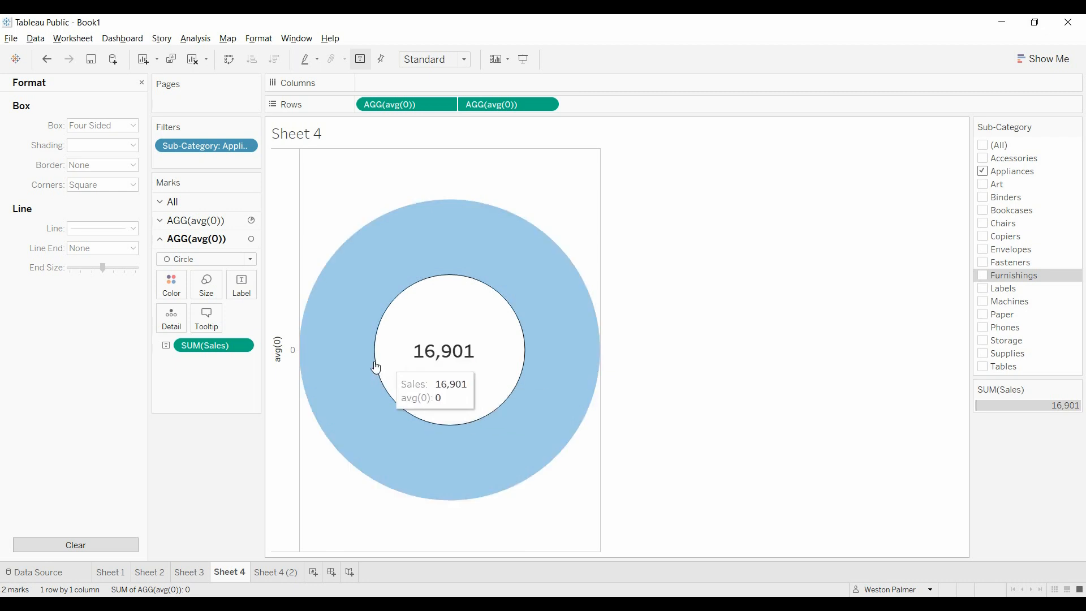
pyautogui.moveTo(483, 384)
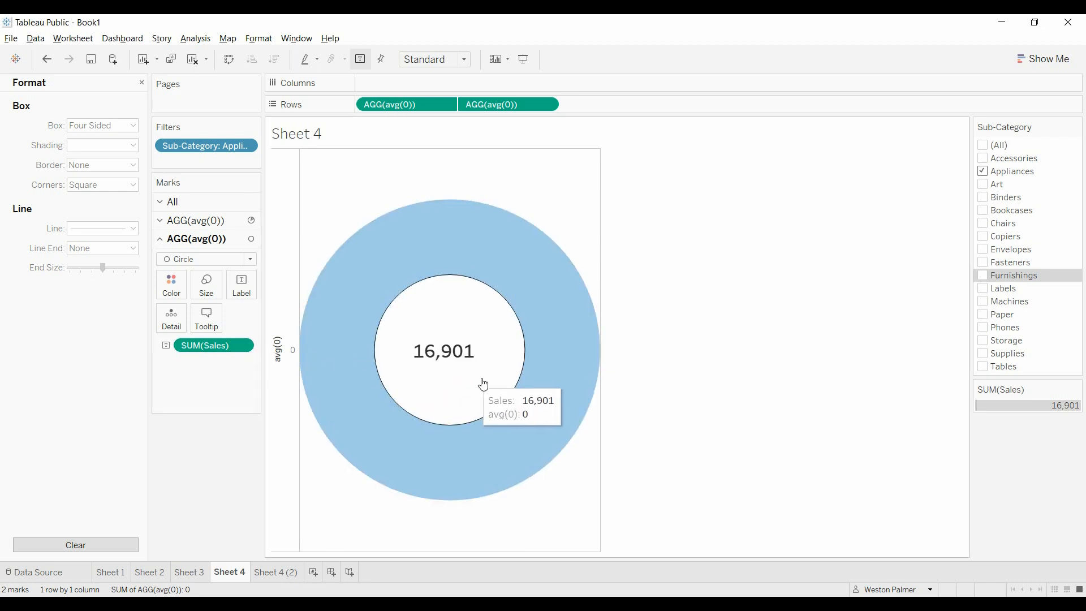
pyautogui.moveTo(864, 309)
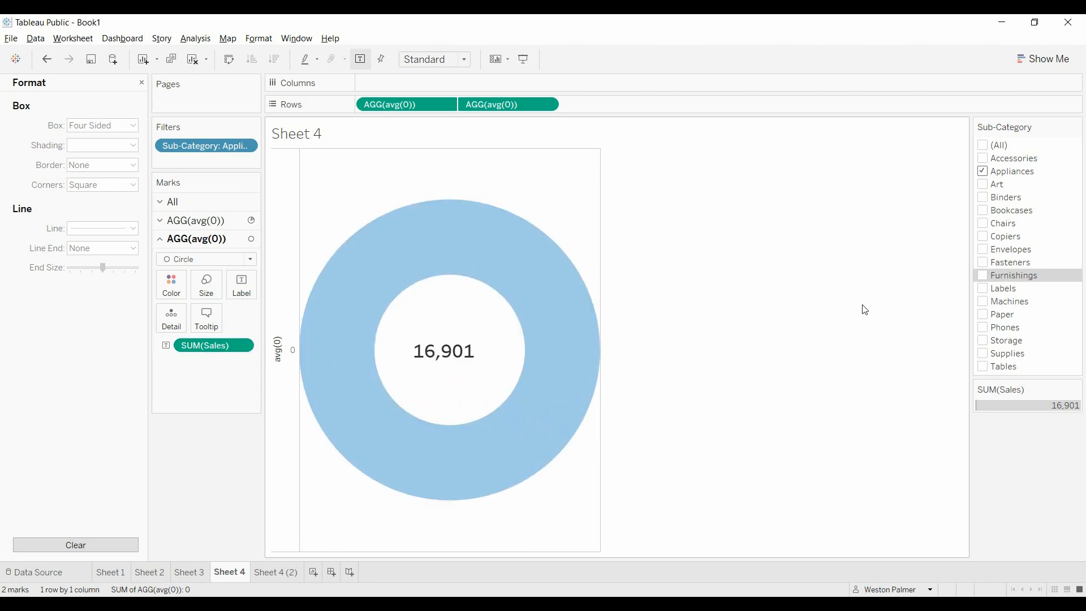
# Toggle (All) off and back on to show every sub-category, totalling 363,801
pyautogui.click(982, 144)
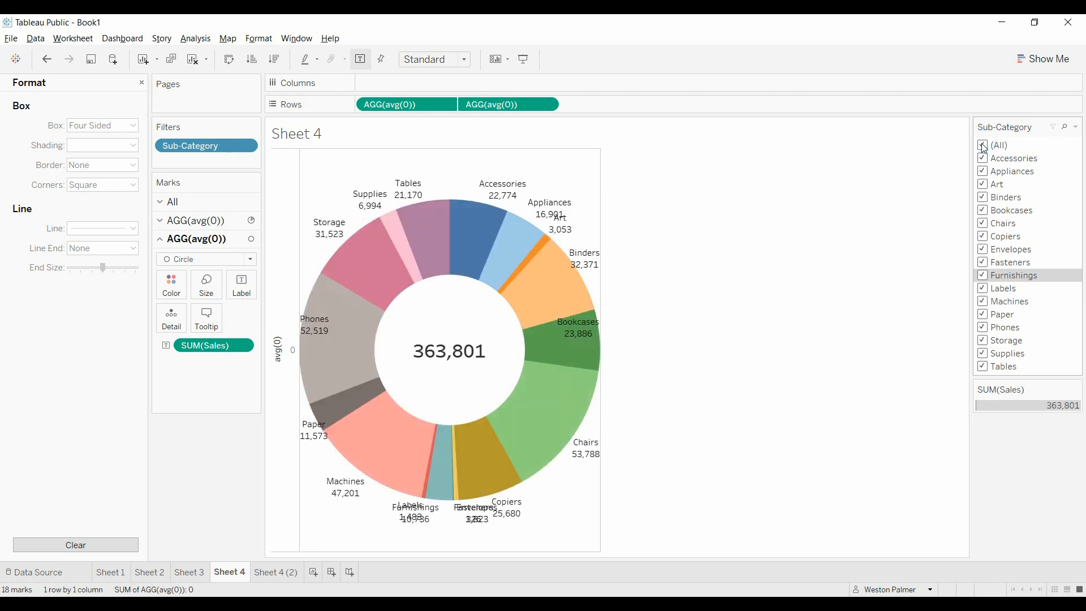
pyautogui.click(982, 146)
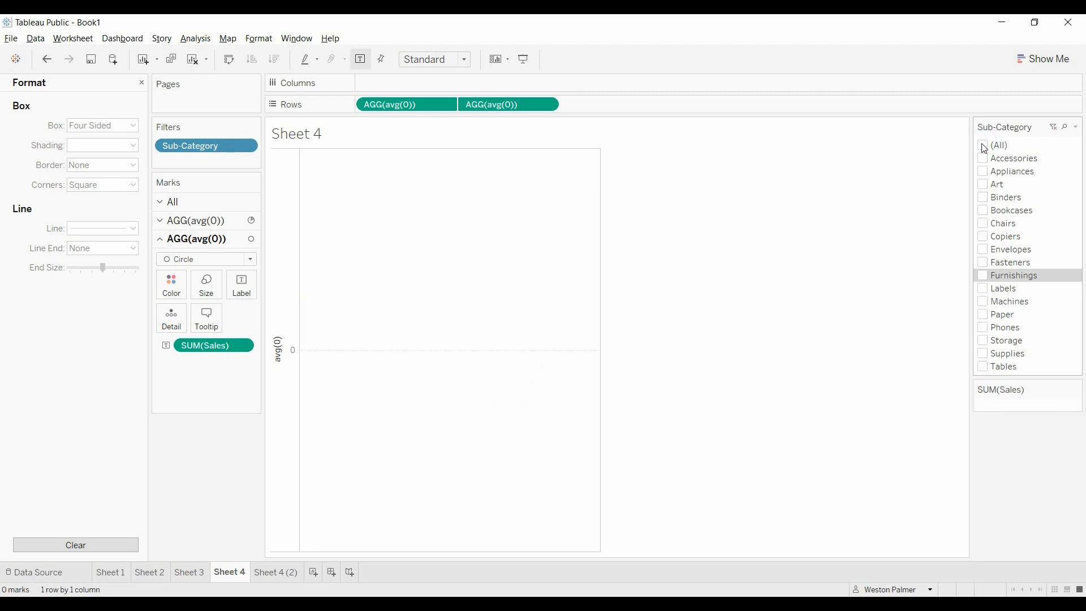
pyautogui.click(983, 145)
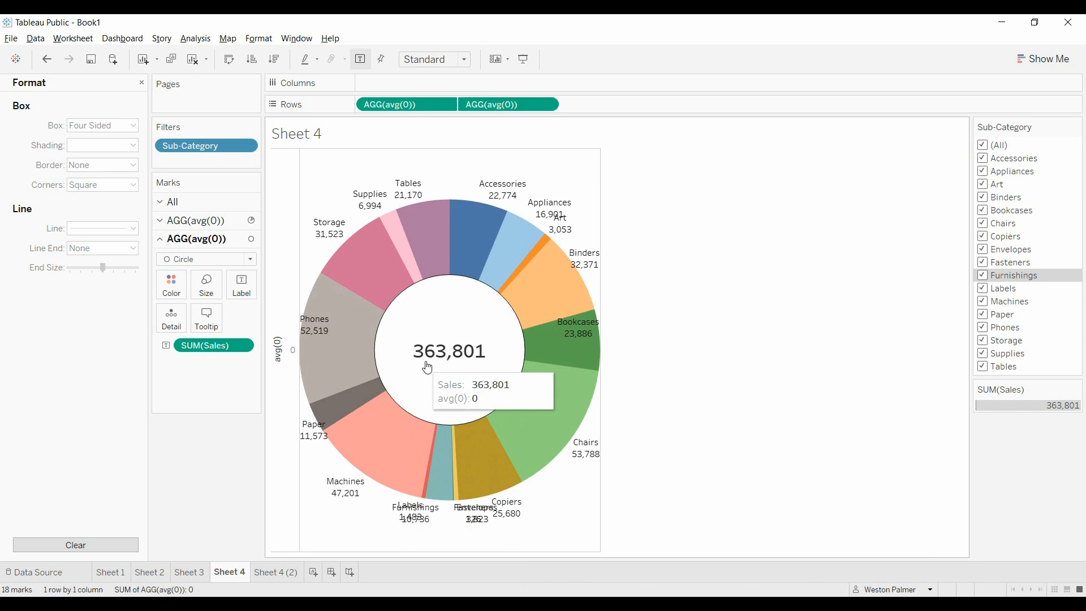
pyautogui.rightClick(448, 350)
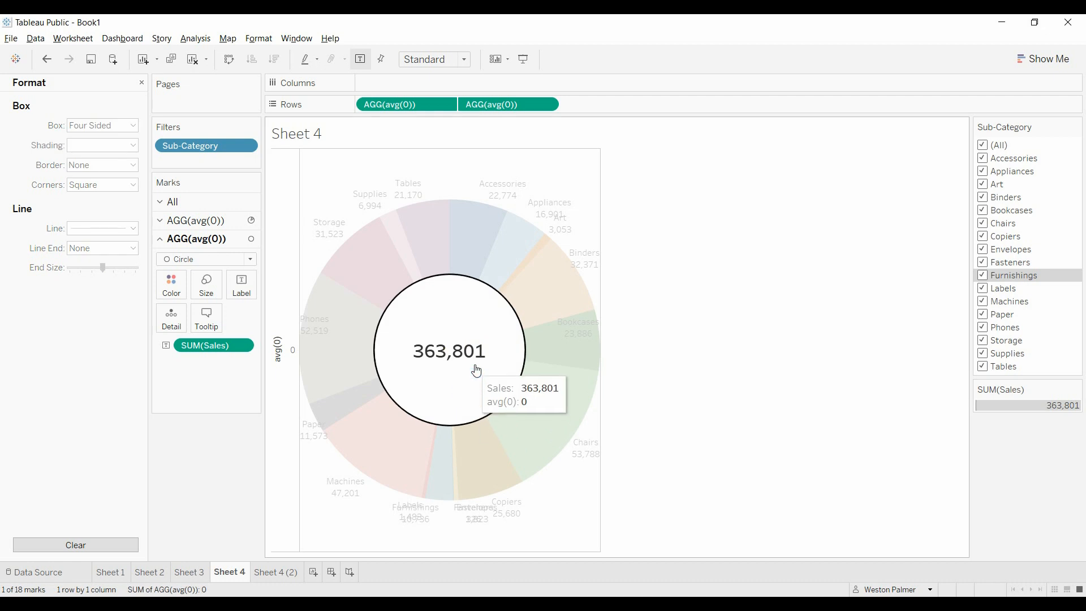
pyautogui.moveTo(461, 358)
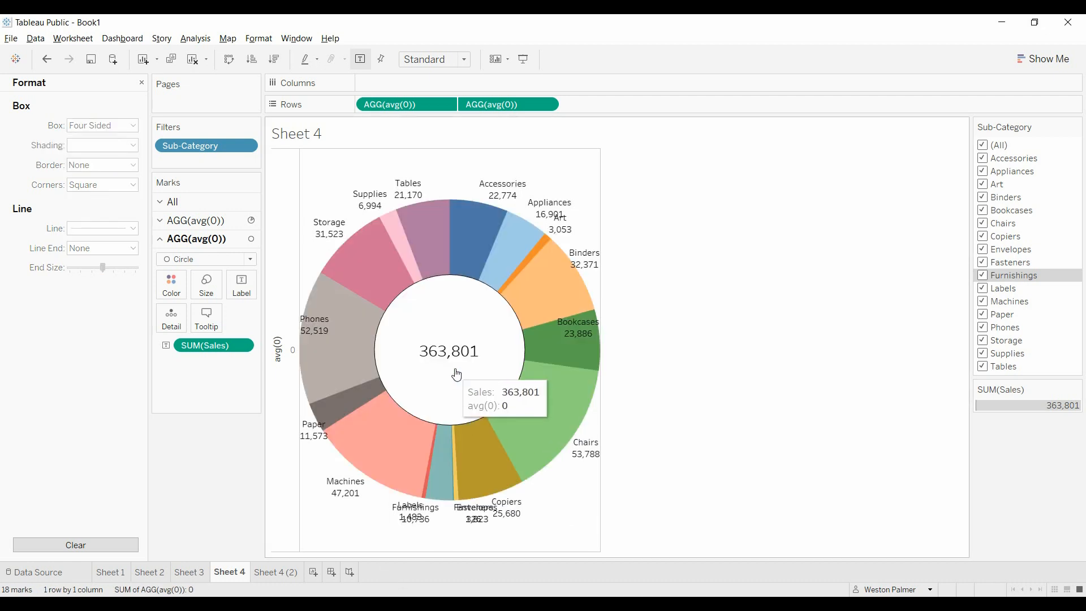
pyautogui.rightClick(455, 374)
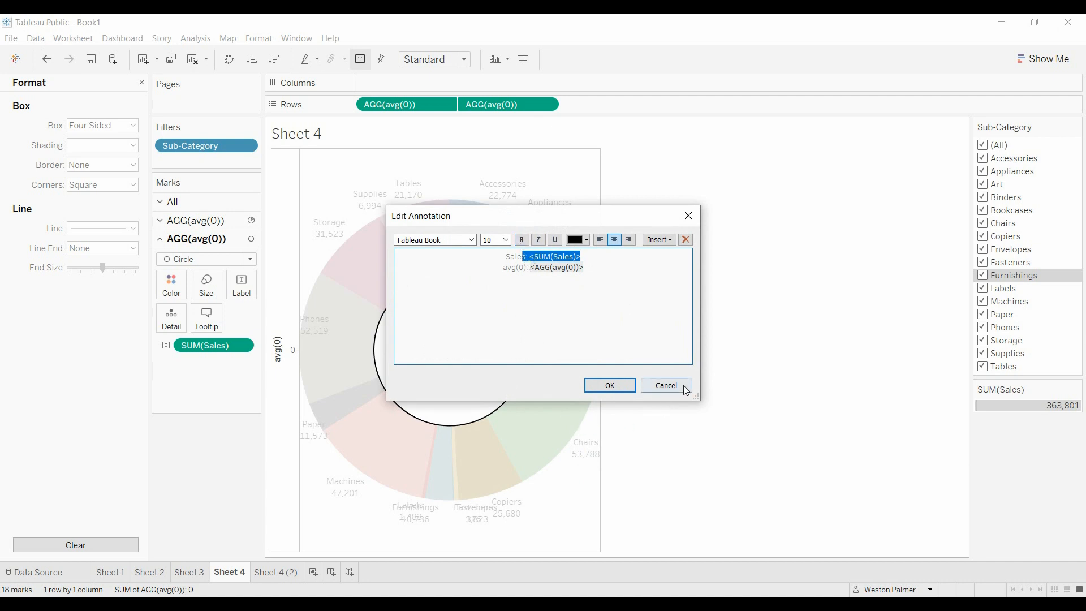
pyautogui.click(665, 385)
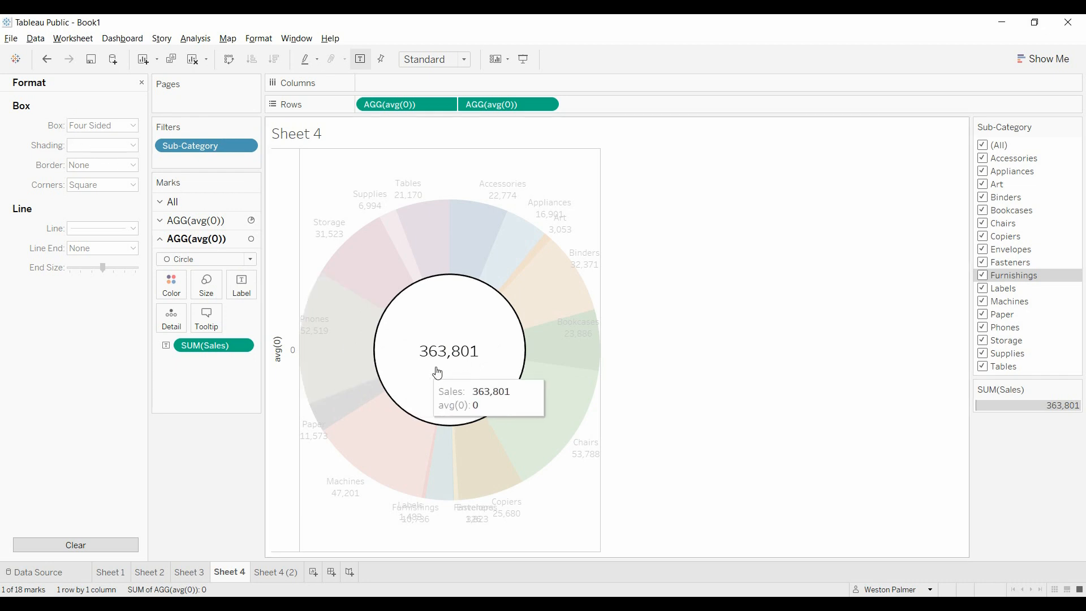
pyautogui.moveTo(512, 499)
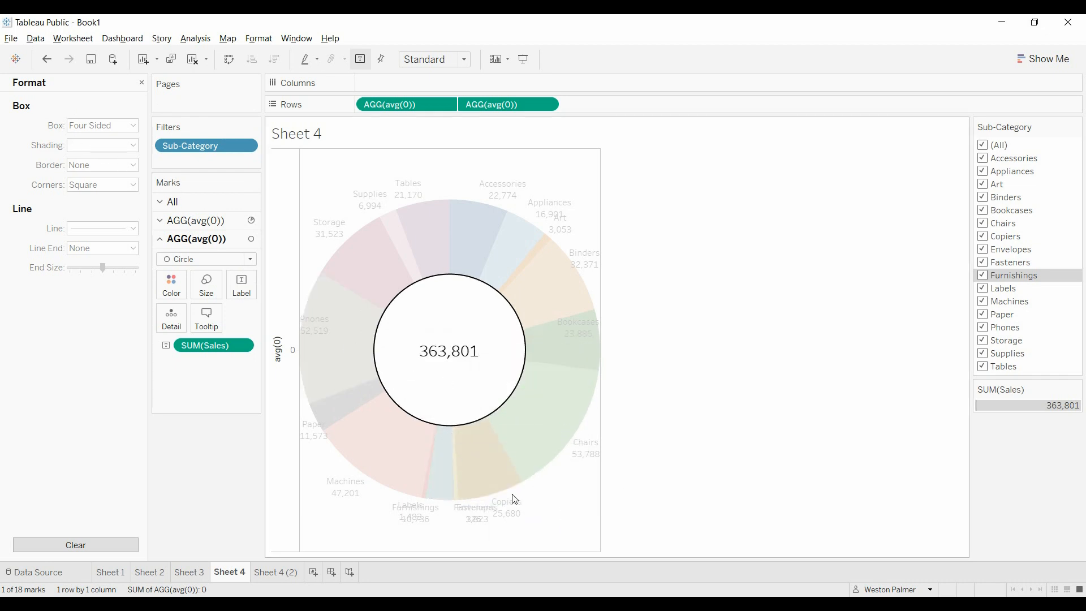
pyautogui.moveTo(428, 487)
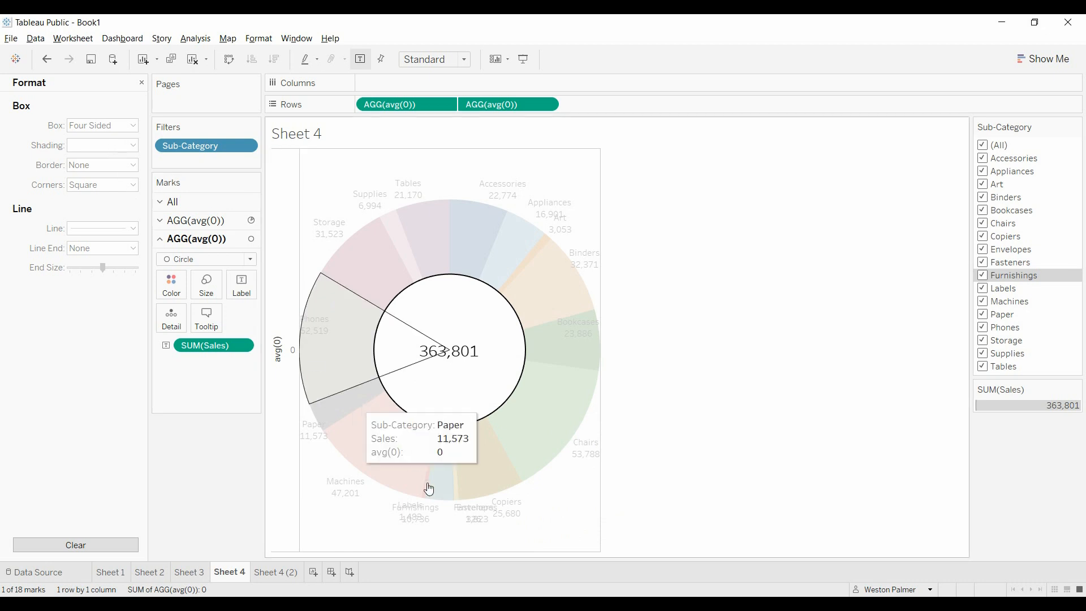
pyautogui.moveTo(118, 156)
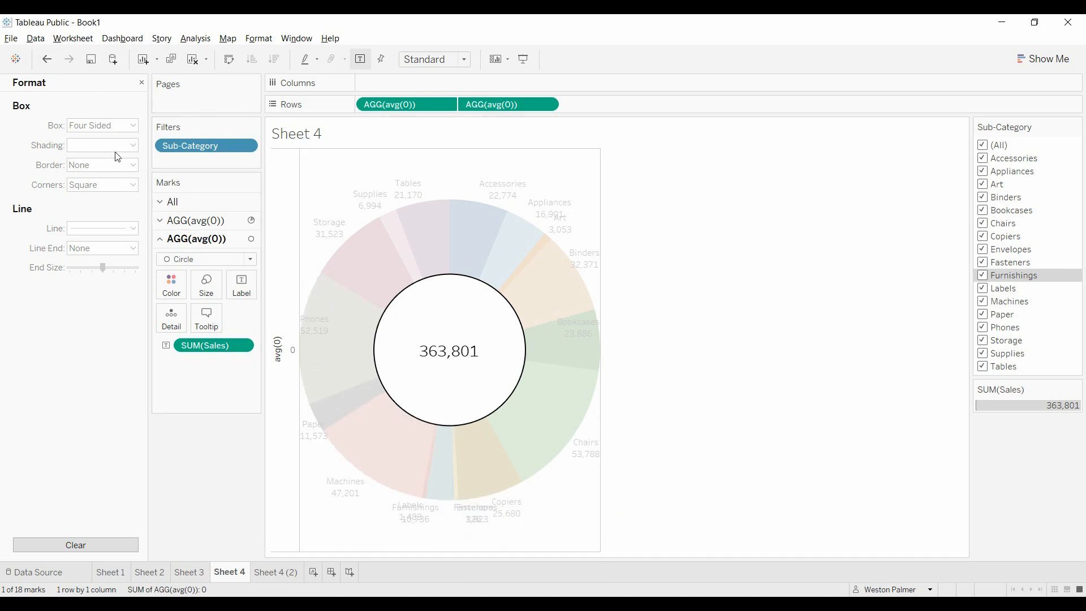